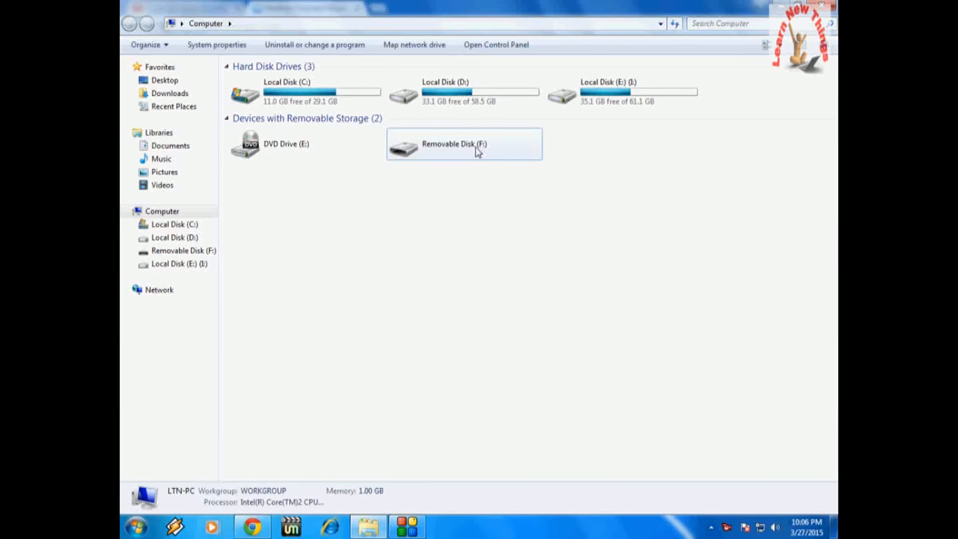
# - Refresh the Computer view, declining to format inaccessible USB drive F: and dismissing the error
pyautogui.rightClick(523, 268)
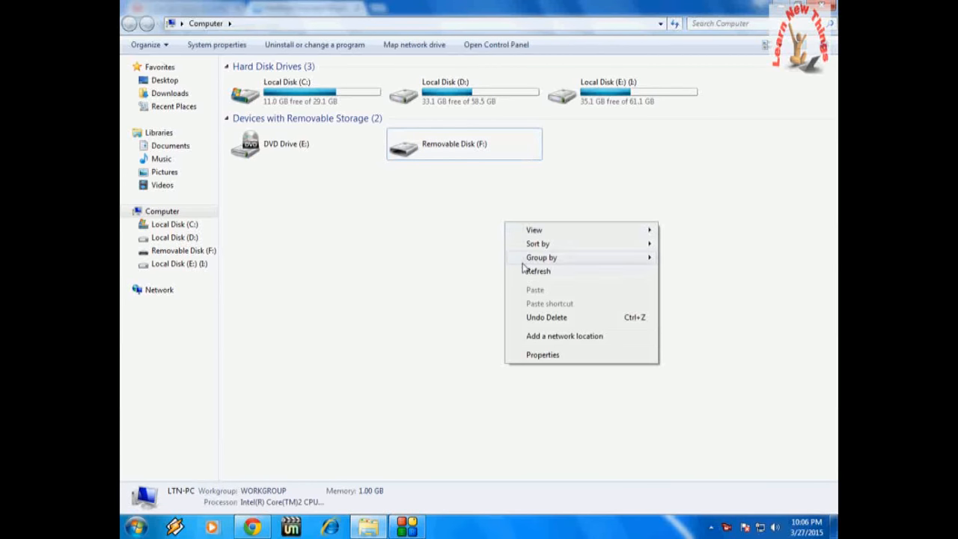
pyautogui.click(484, 196)
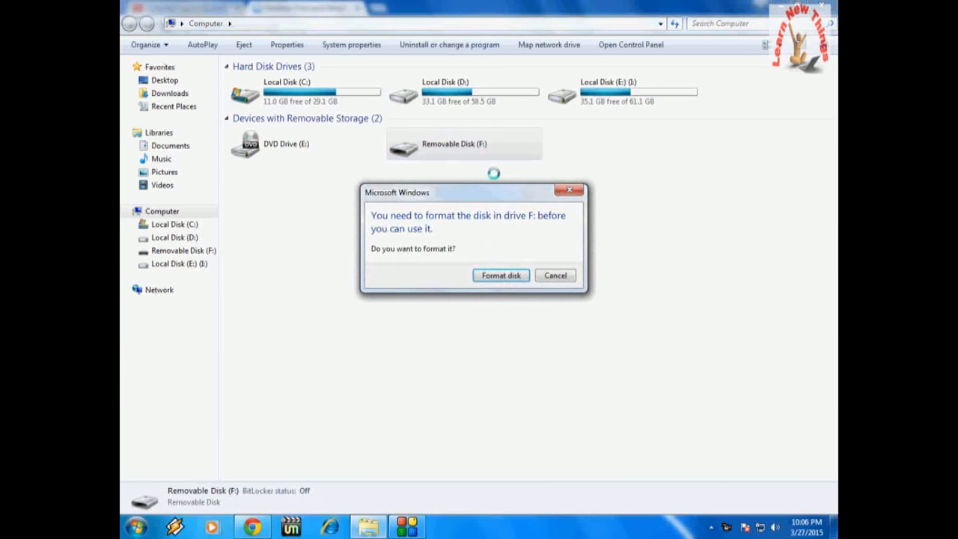
pyautogui.click(556, 274)
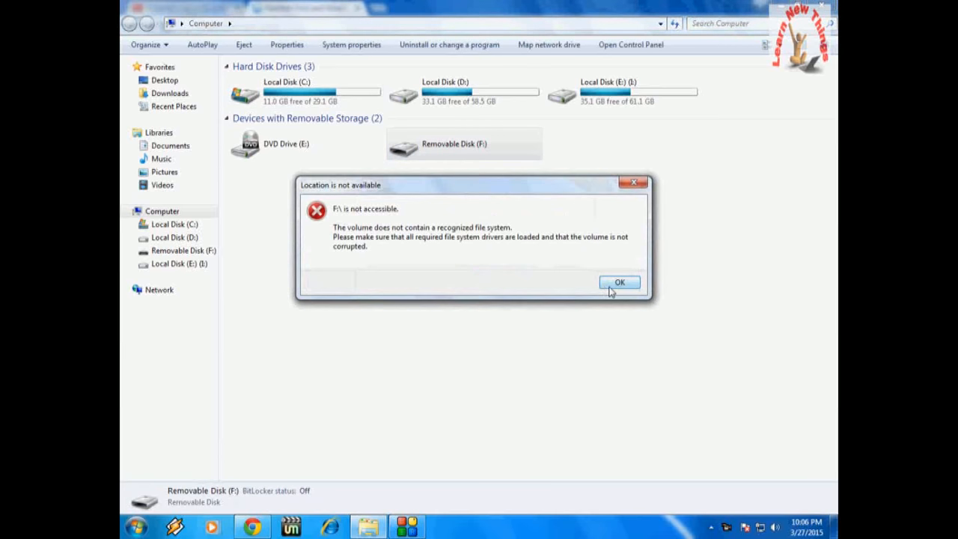
pyautogui.click(619, 282)
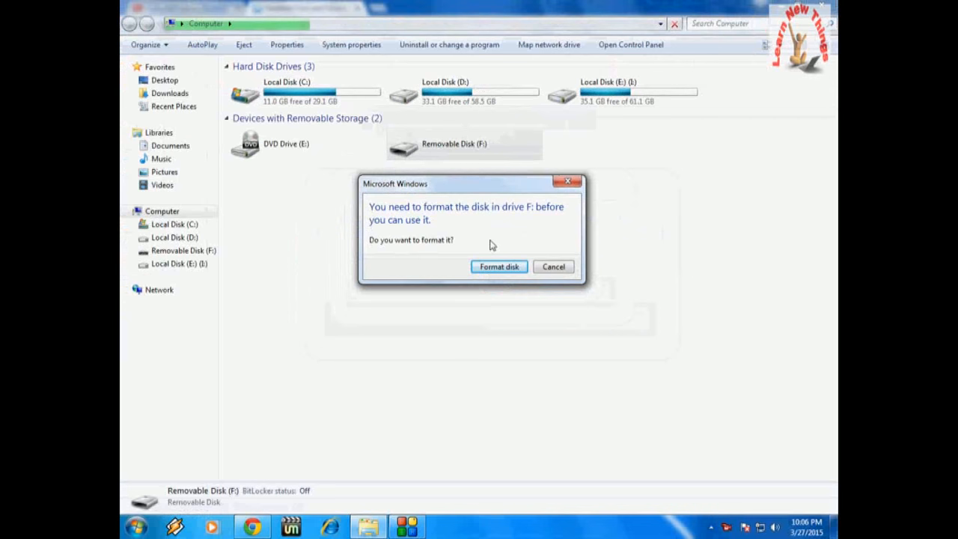
pyautogui.click(553, 266)
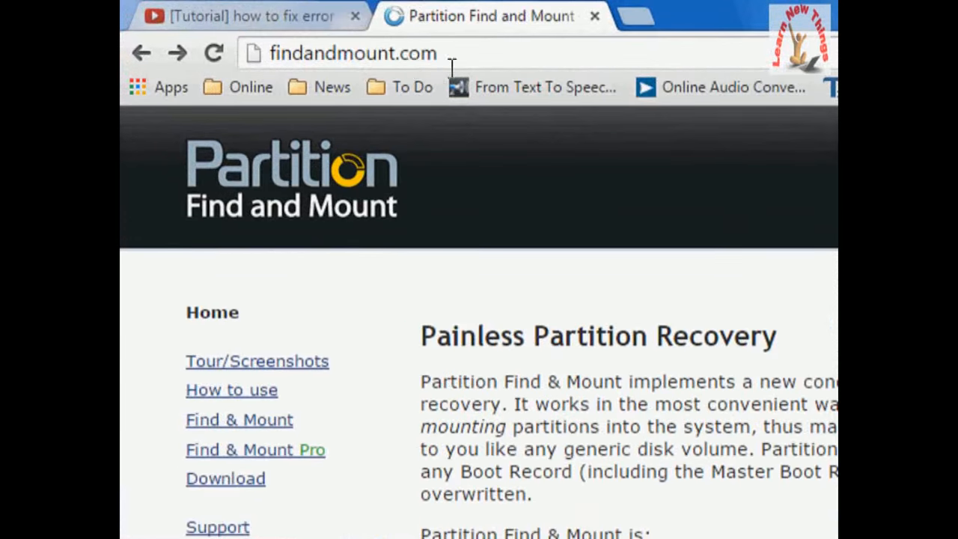
# - Scroll findandmount.com and go to the Download Find & Mount page
pyautogui.scroll(-3)
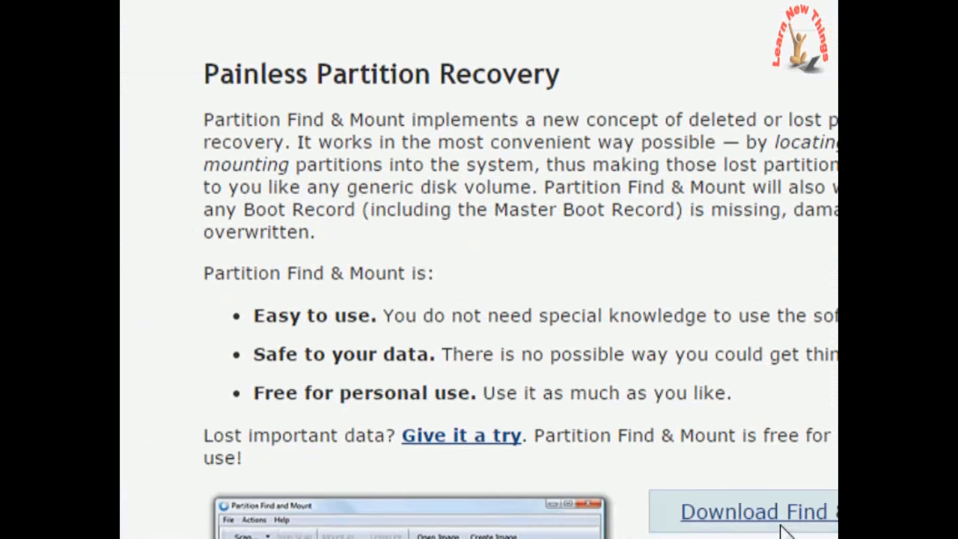
pyautogui.scroll(-3)
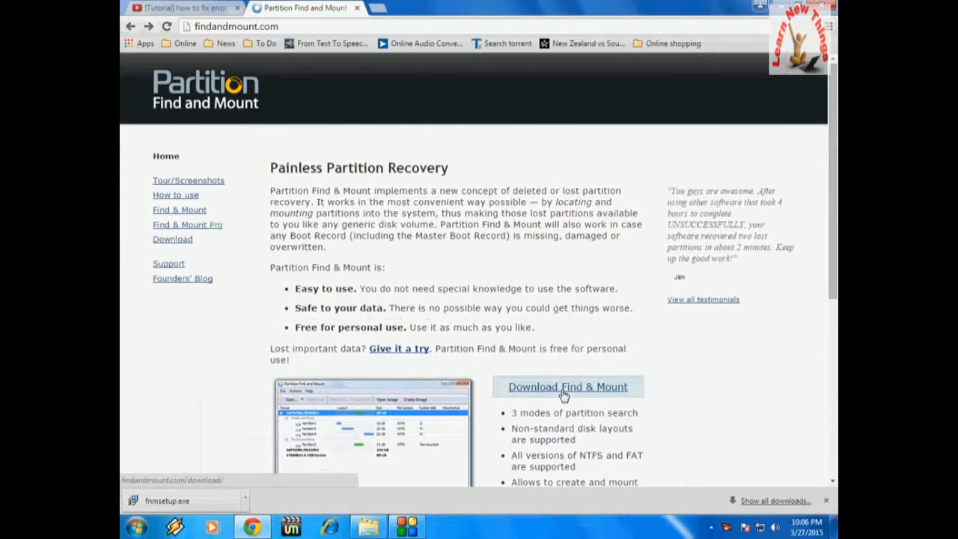
pyautogui.click(568, 387)
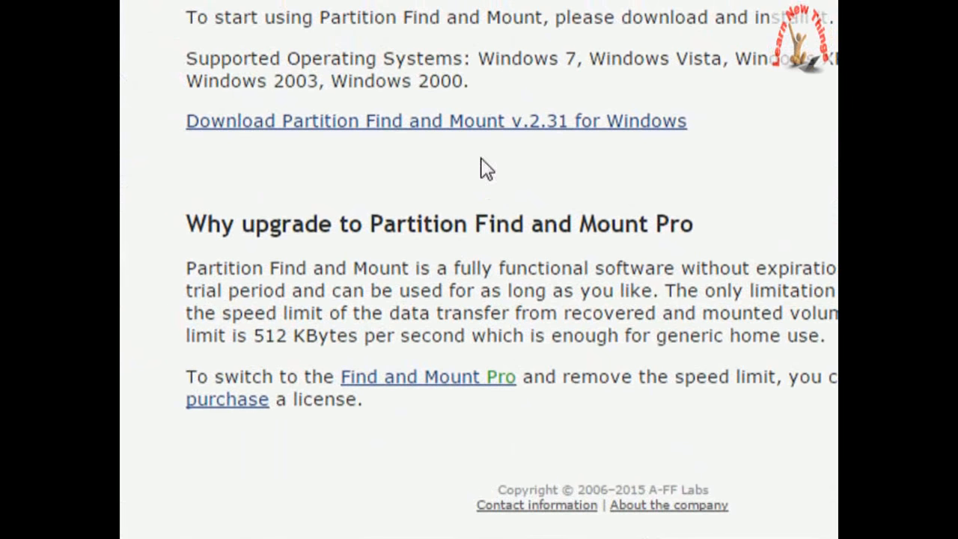
pyautogui.moveTo(520, 166)
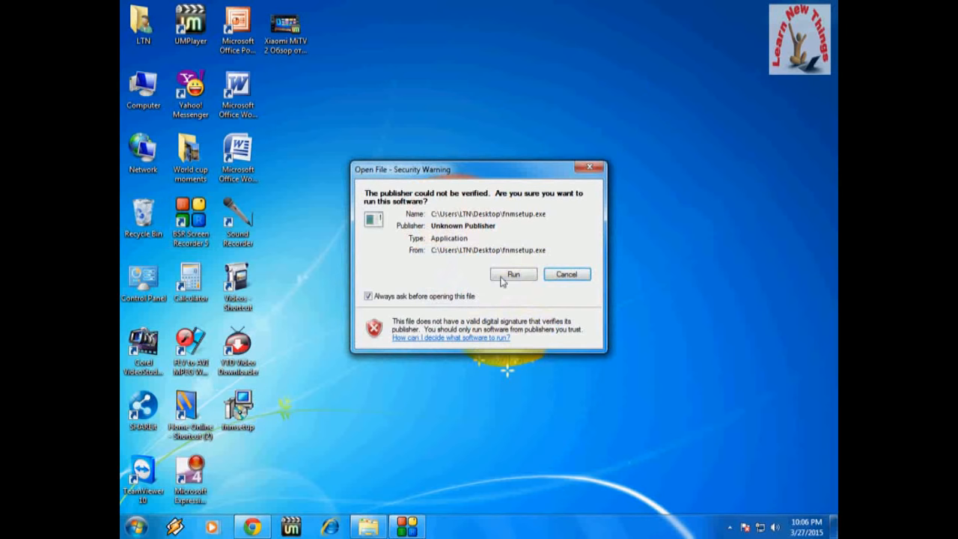
# - Run the unverified fnmsetup.exe and install Find and Mount with the default shortcut folder
pyautogui.click(566, 274)
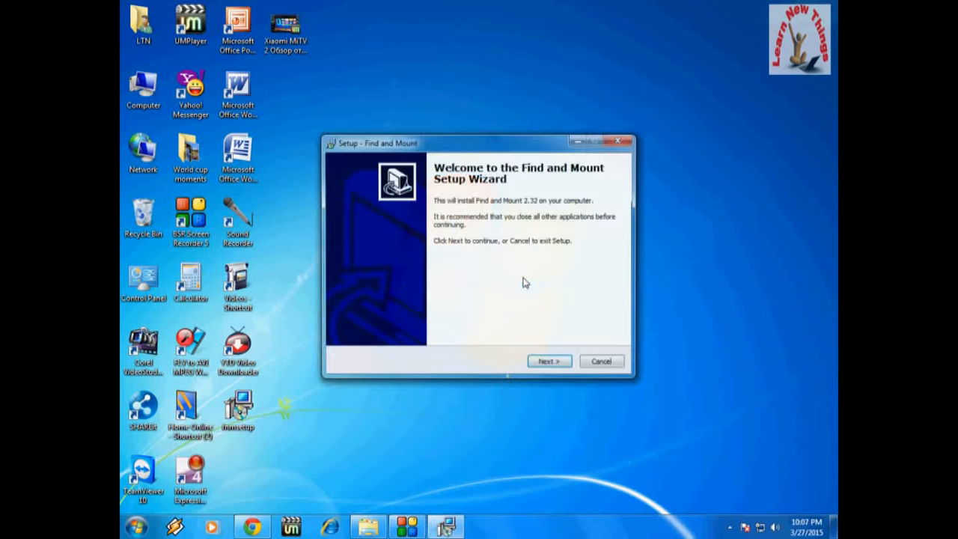
pyautogui.click(549, 361)
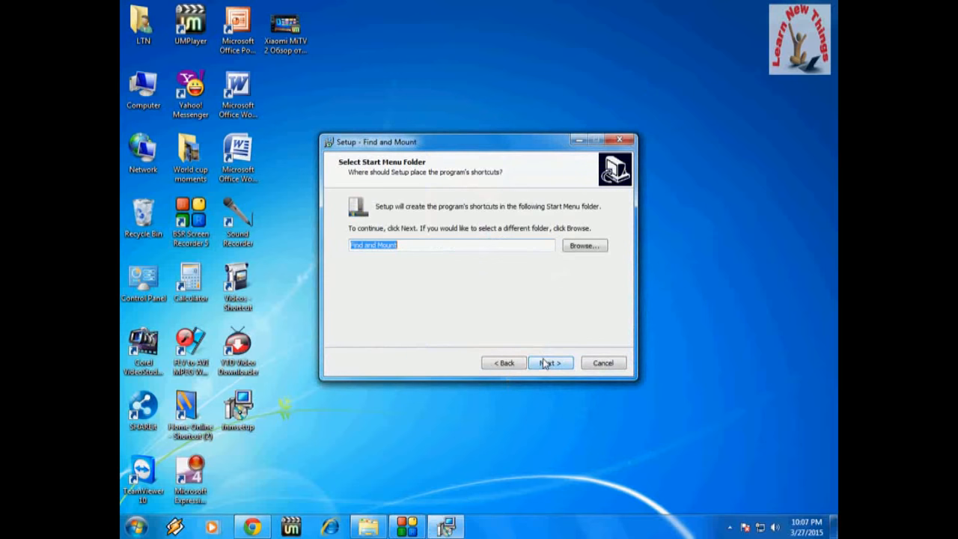
pyautogui.click(550, 362)
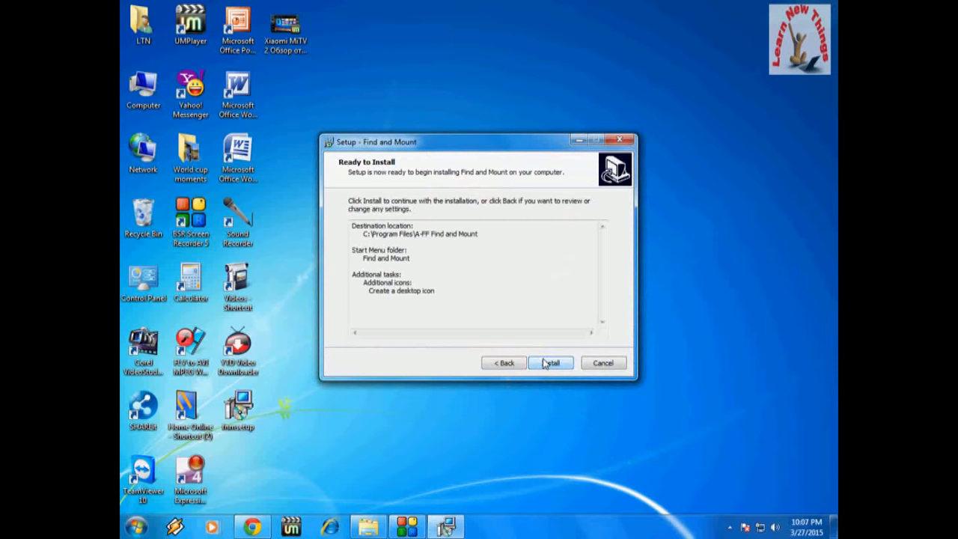
pyautogui.click(551, 363)
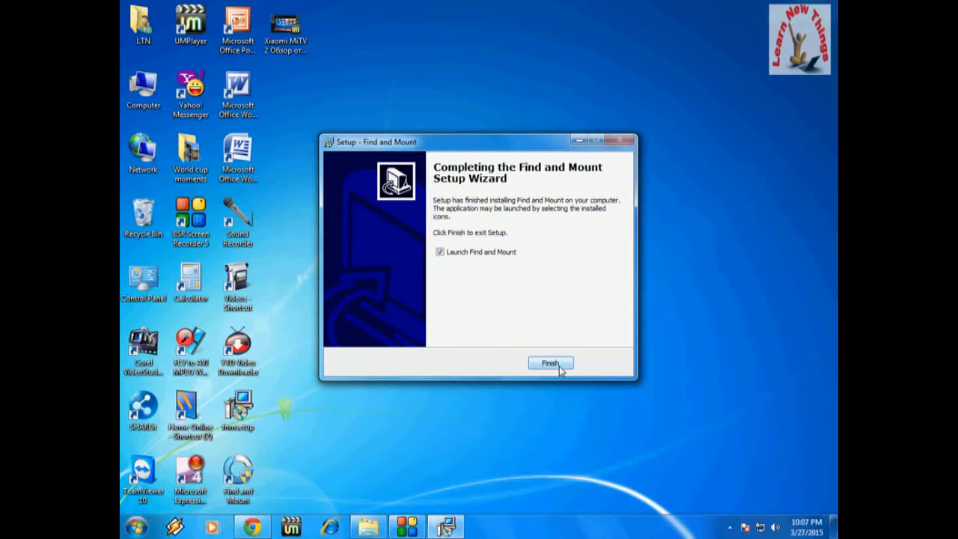
# - Launch Partition Find and Mount from setup and select the 7 GB Generic Flash Disk
pyautogui.click(551, 363)
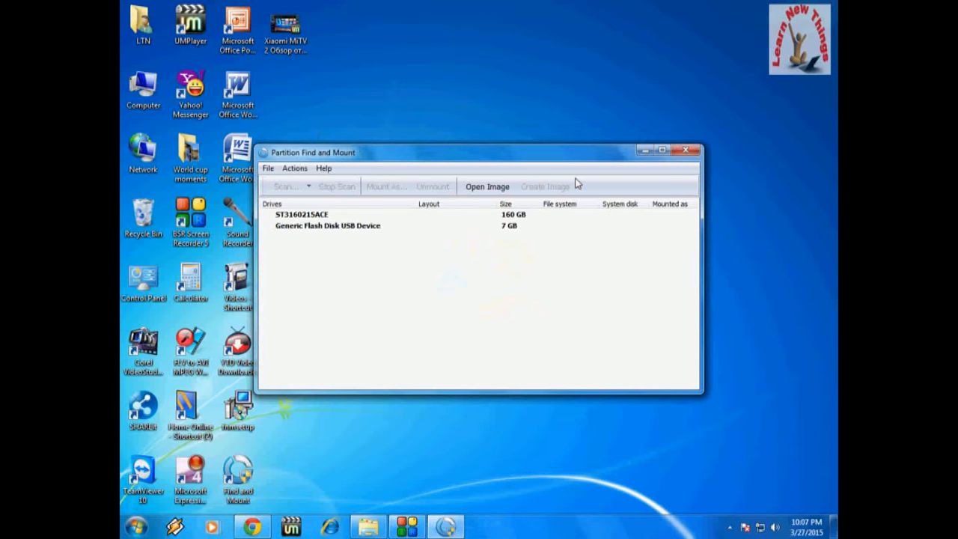
pyautogui.moveTo(528, 223)
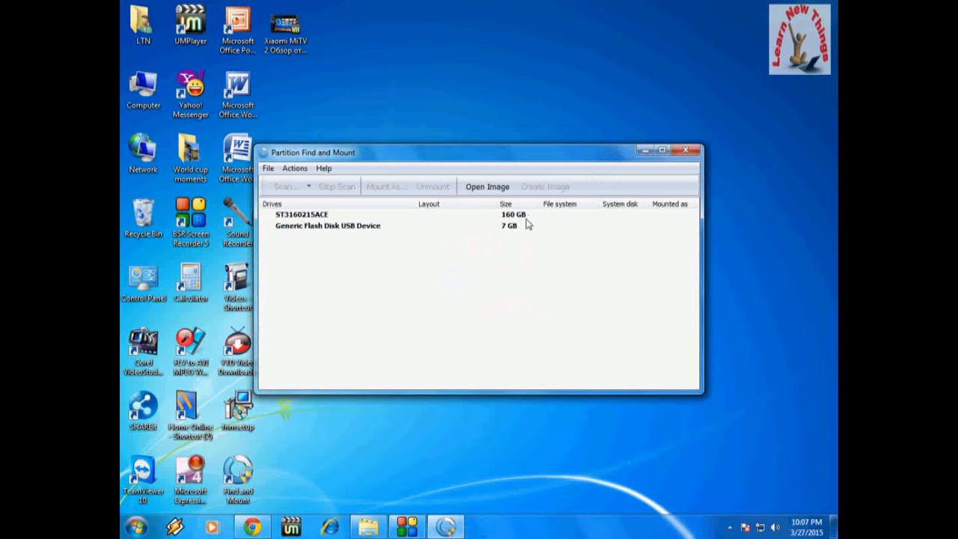
pyautogui.moveTo(346, 231)
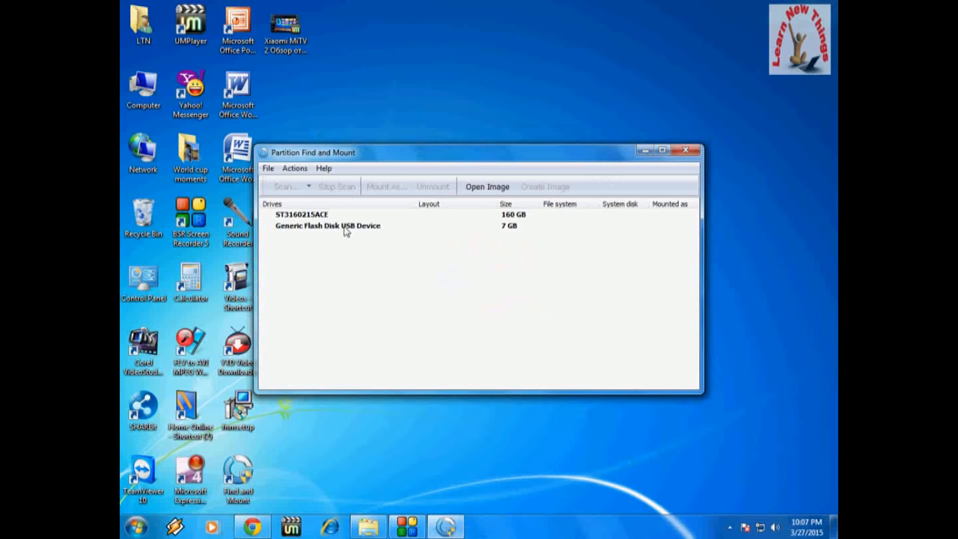
pyautogui.moveTo(298, 224)
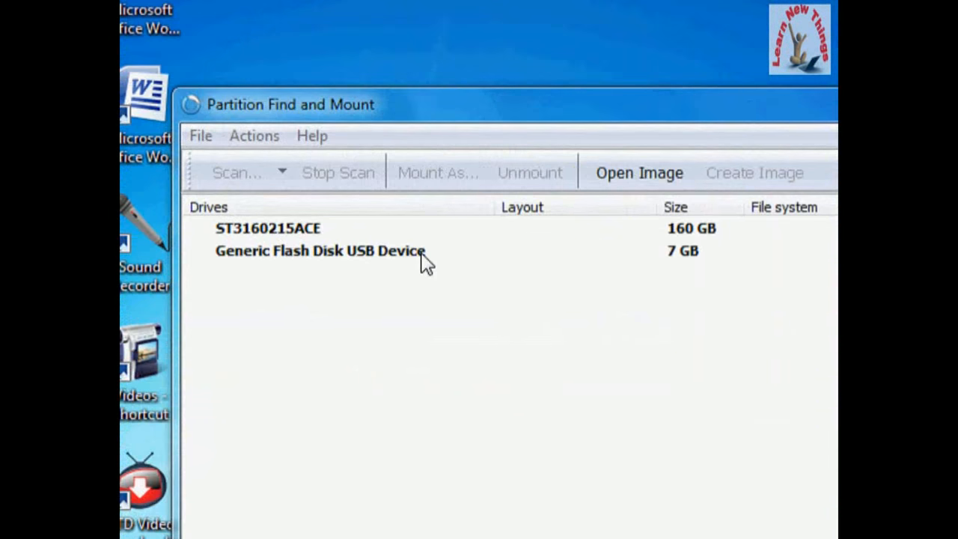
pyautogui.click(267, 228)
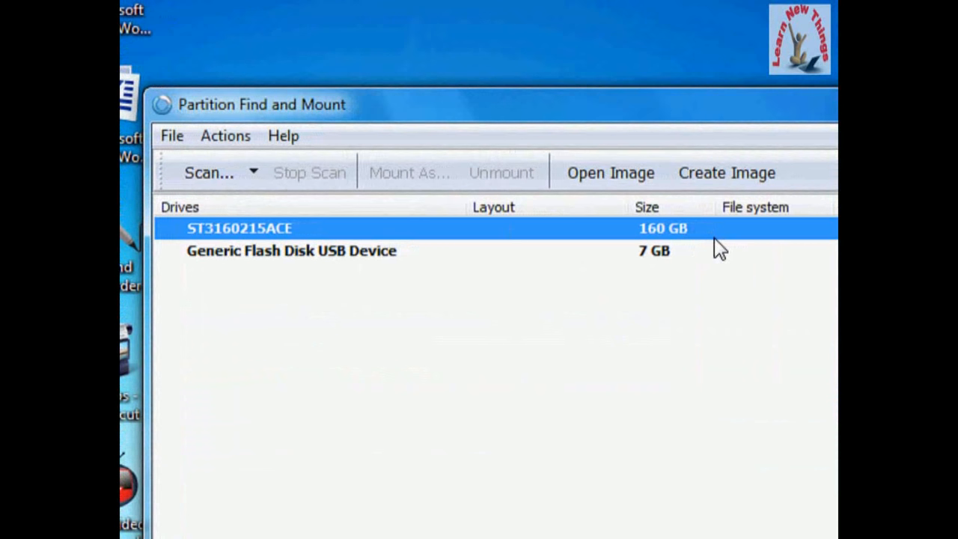
pyautogui.click(291, 250)
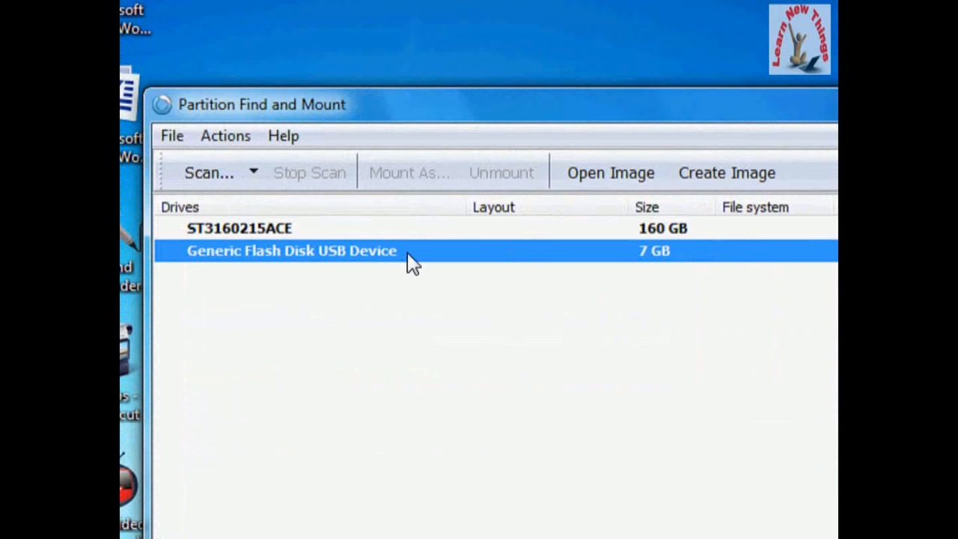
pyautogui.moveTo(576, 270)
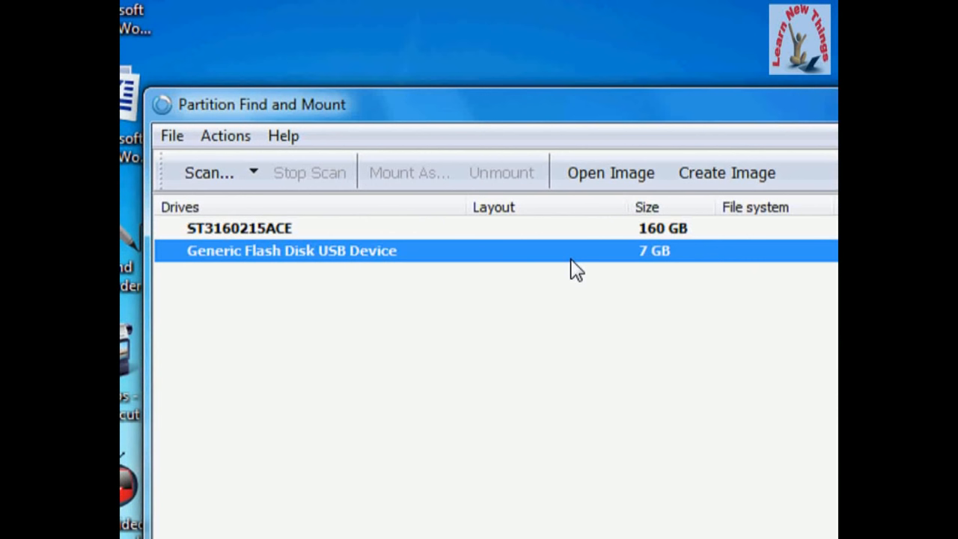
pyautogui.moveTo(408, 262)
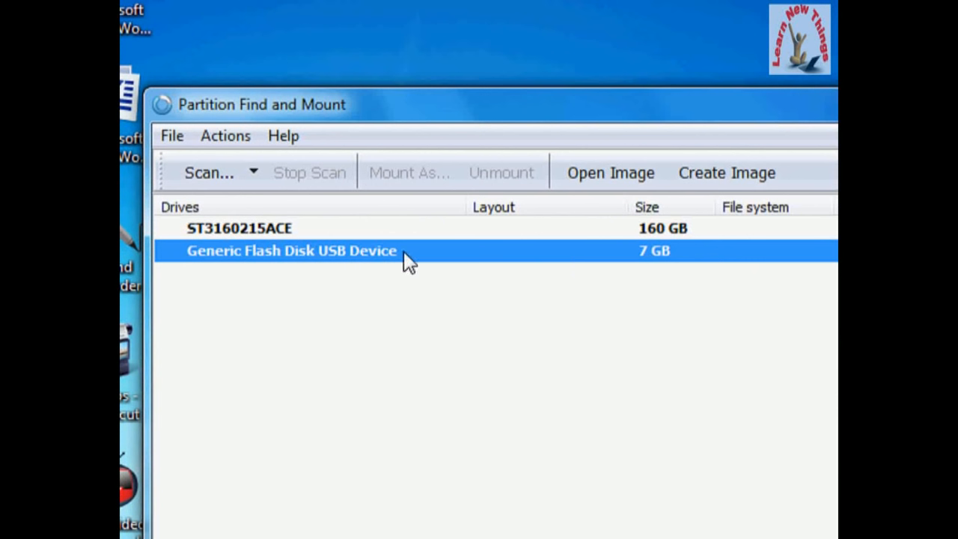
# - Scan the Generic Flash Disk USB Device using the Thorough Scan method
pyautogui.rightClick(292, 251)
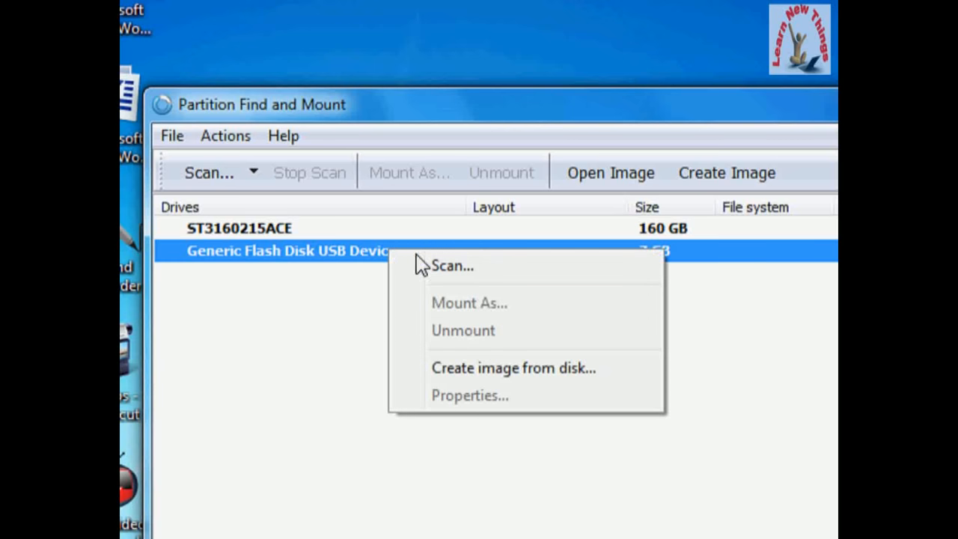
pyautogui.click(452, 265)
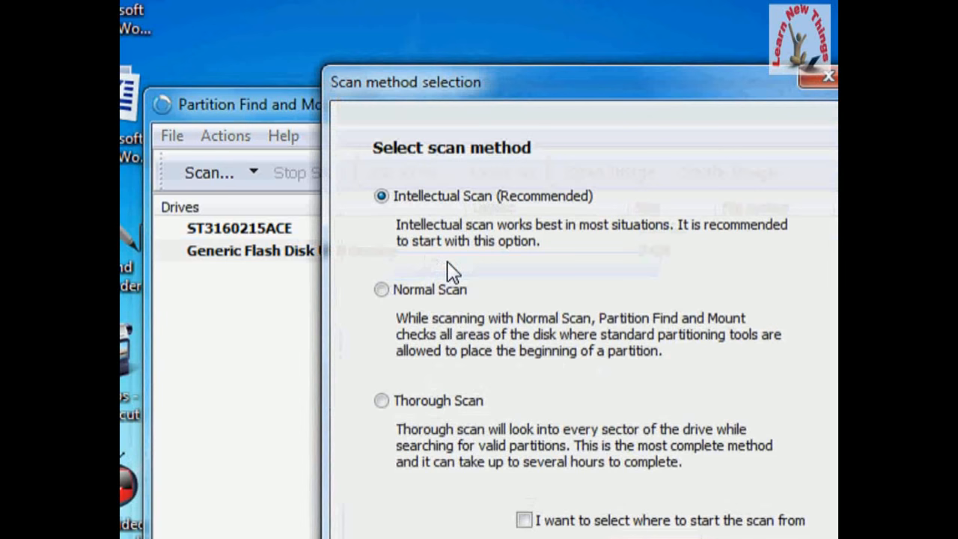
pyautogui.moveTo(502, 157)
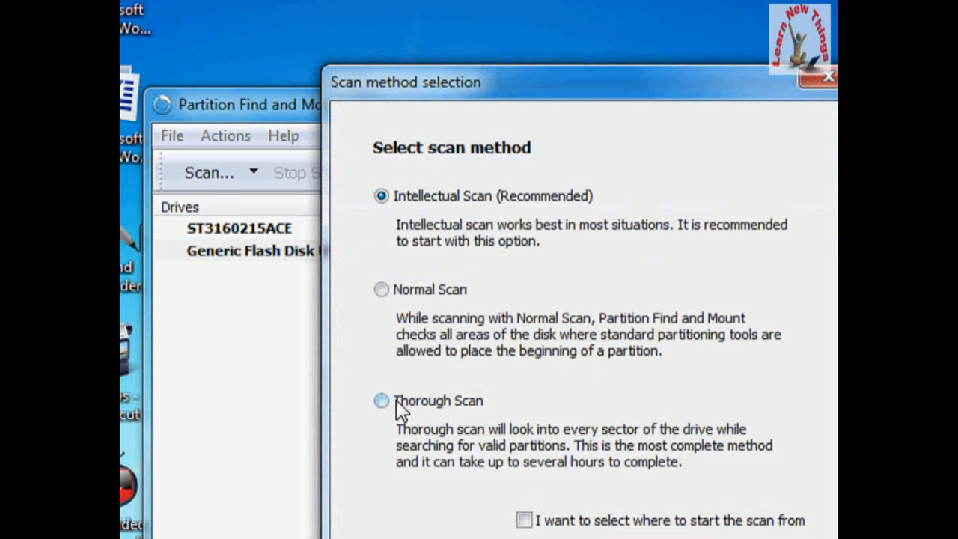
pyautogui.click(381, 401)
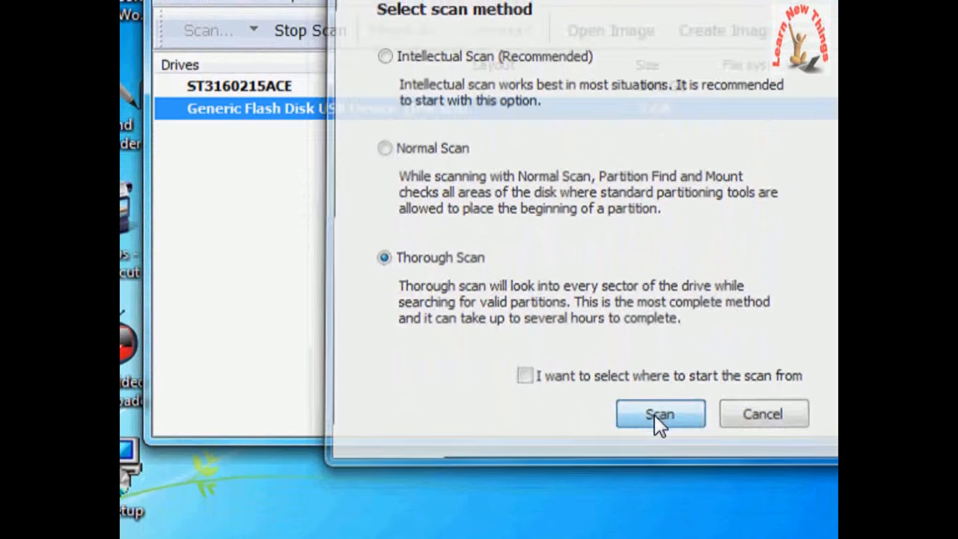
pyautogui.click(660, 414)
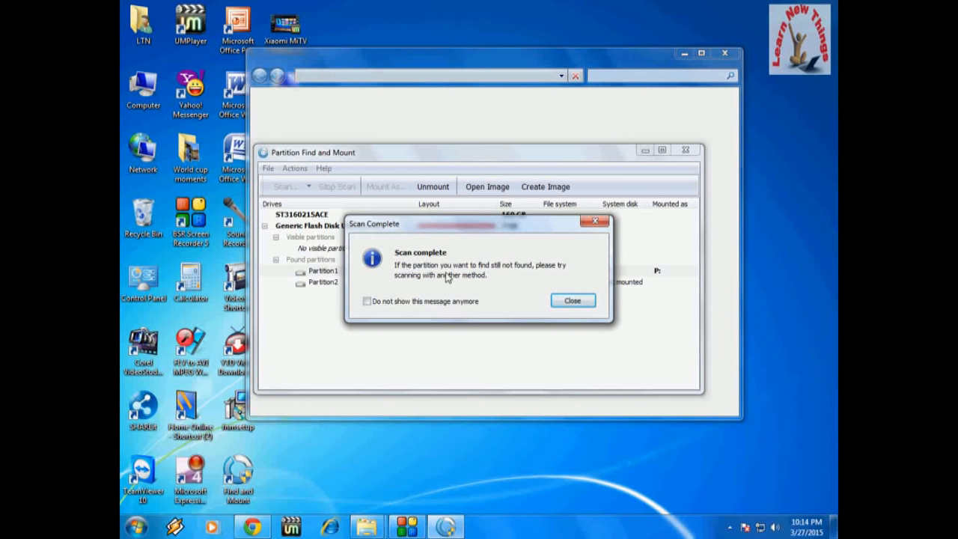
pyautogui.moveTo(492, 273)
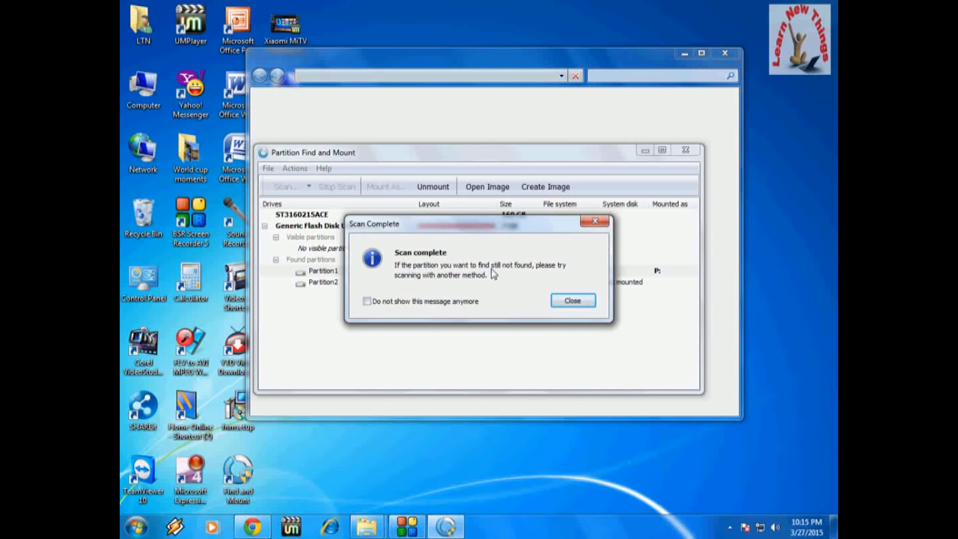
pyautogui.moveTo(458, 288)
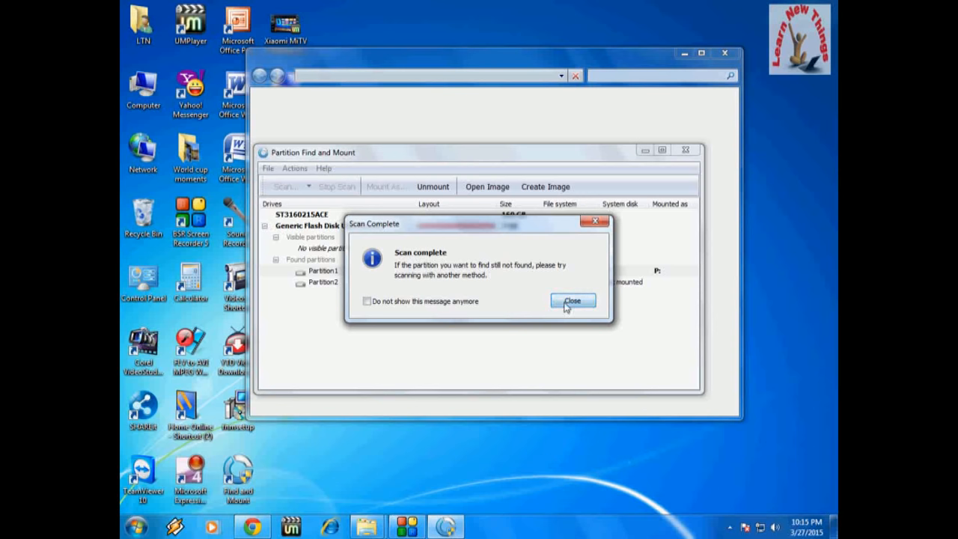
# - Close the scan-complete message and mount Partition2 with drive letter R:
pyautogui.click(572, 300)
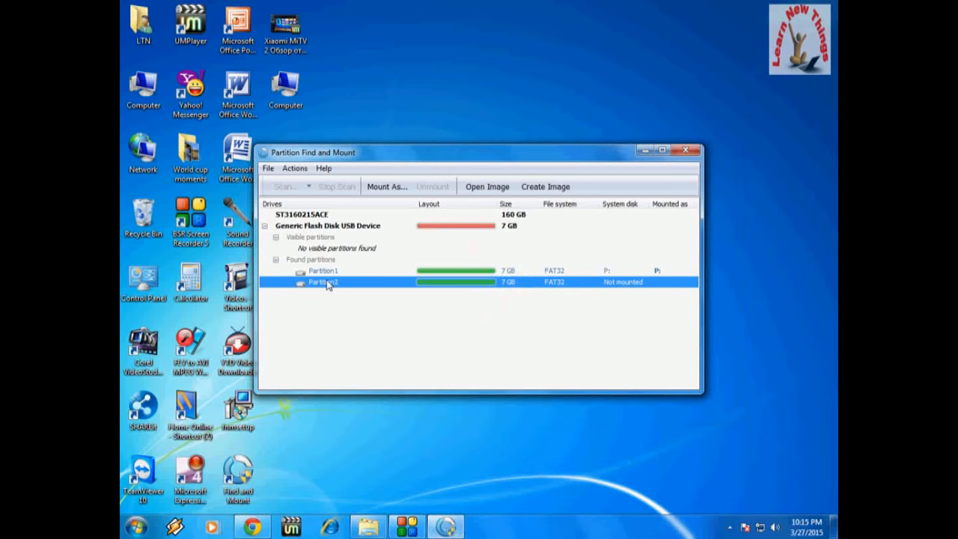
pyautogui.rightClick(324, 282)
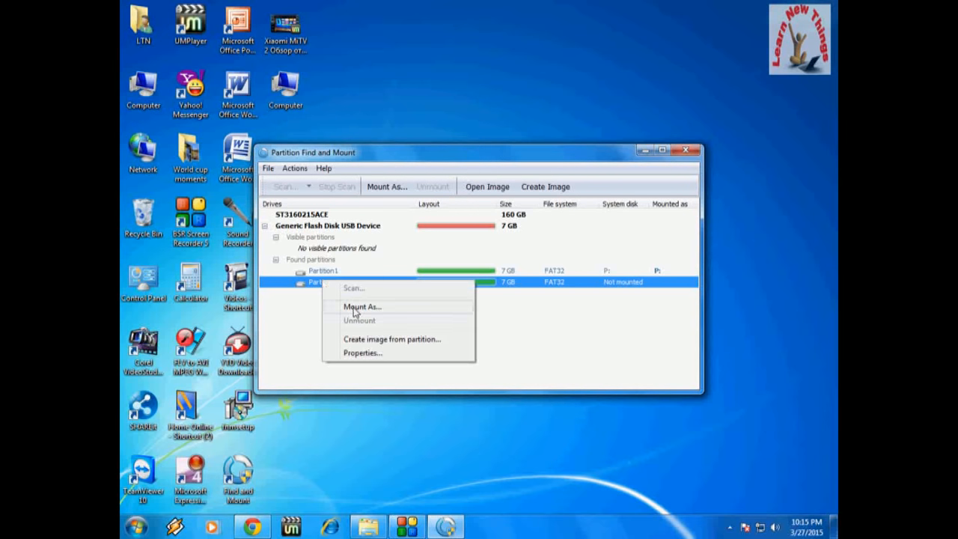
pyautogui.click(362, 306)
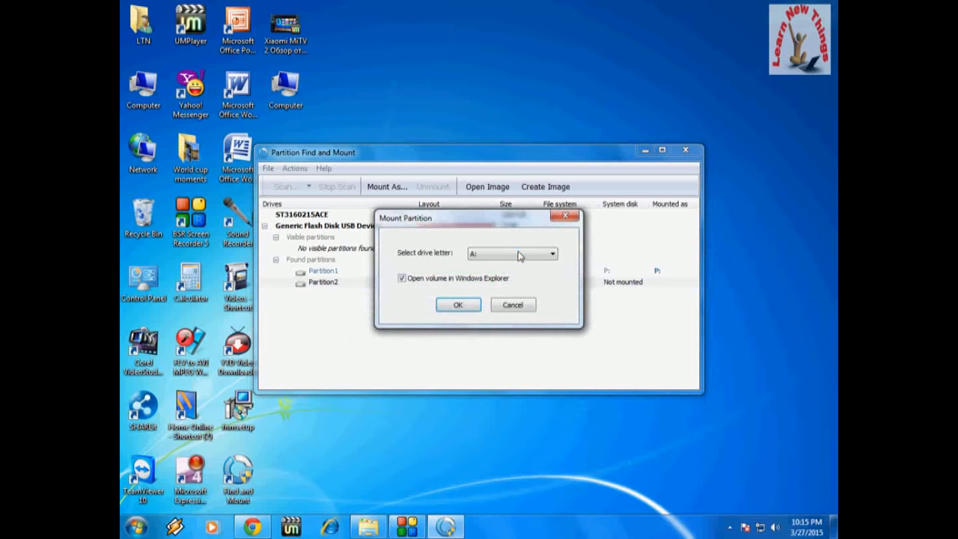
pyautogui.click(552, 254)
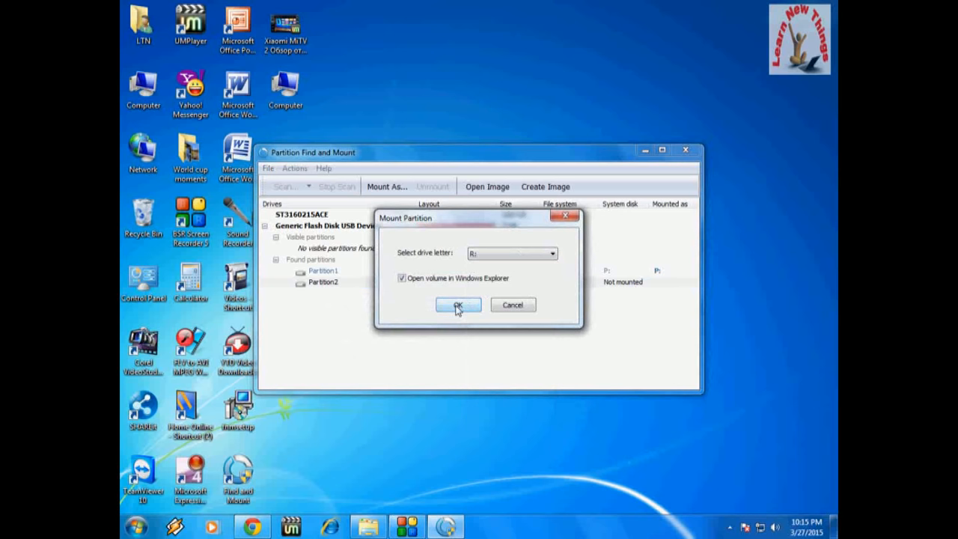
pyautogui.click(458, 305)
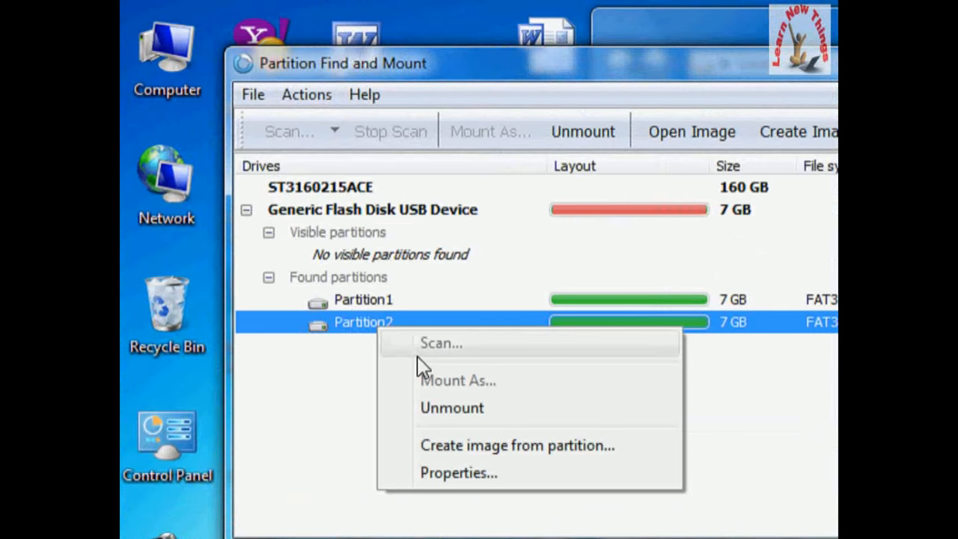
pyautogui.moveTo(464, 408)
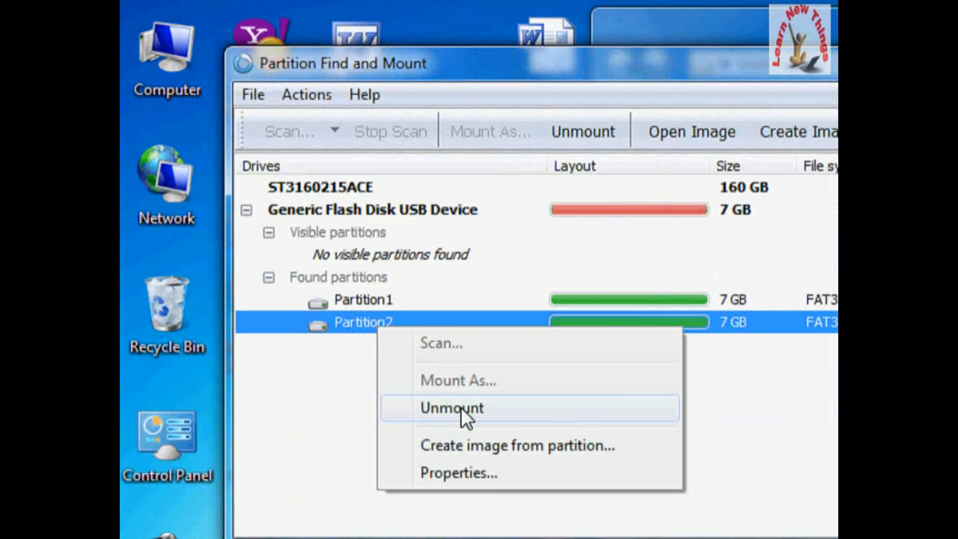
pyautogui.moveTo(491, 422)
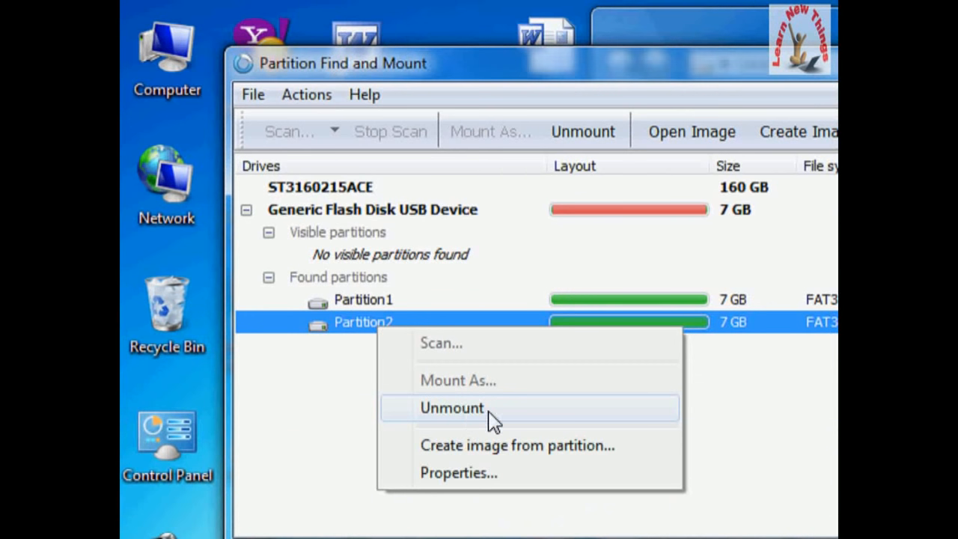
pyautogui.moveTo(500, 423)
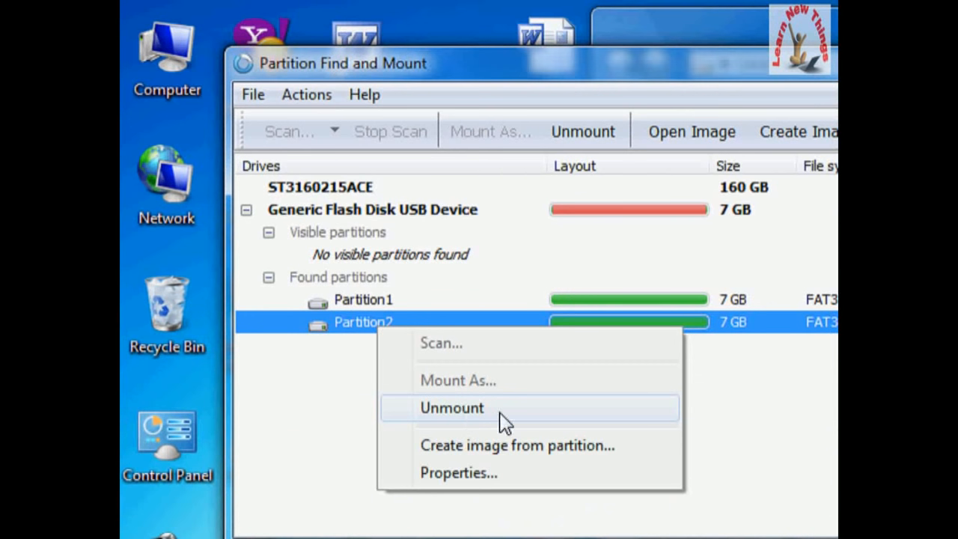
# - Dismount Partition2 and confirm the dismount prompt
pyautogui.click(452, 407)
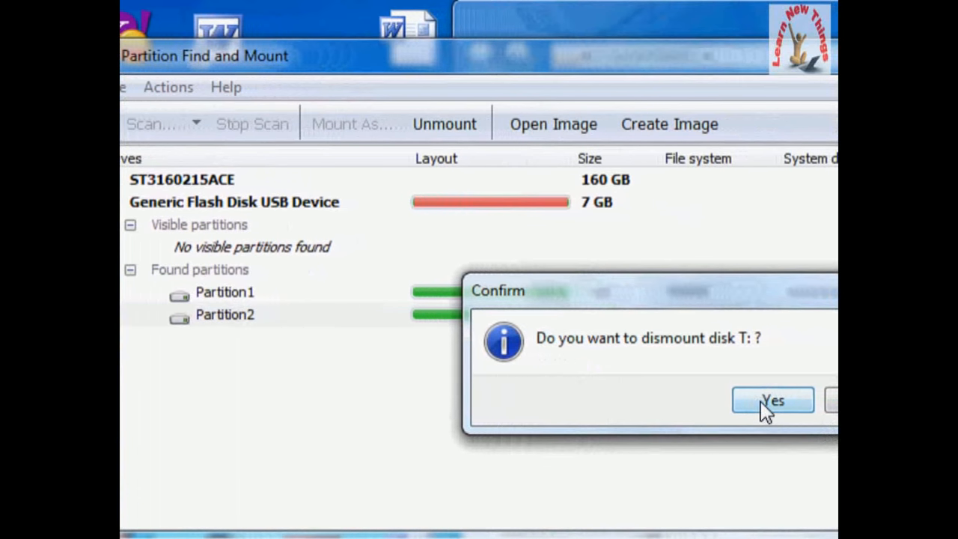
pyautogui.click(773, 400)
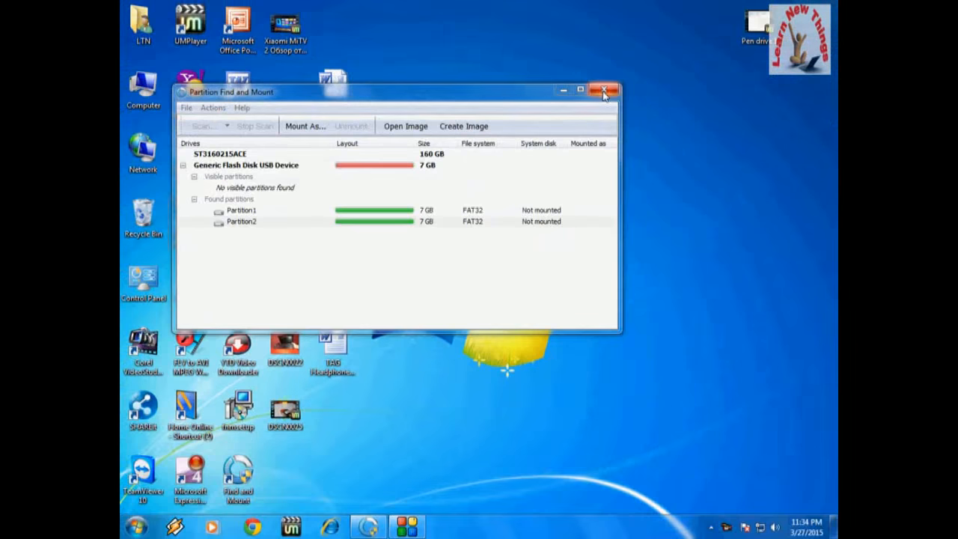
# - Close the recovery program, format Removable Disk (F:) as FAT32, and return to Computer
pyautogui.click(604, 90)
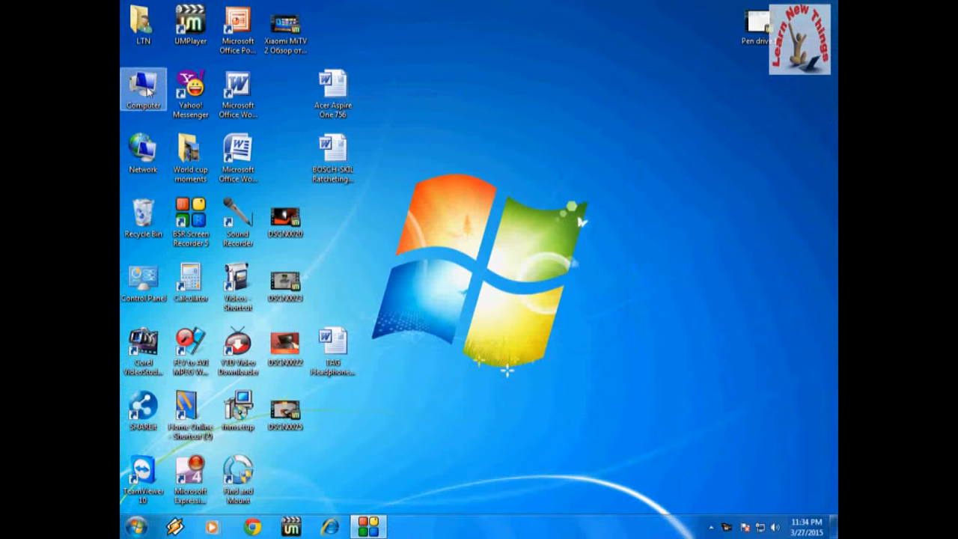
pyautogui.doubleClick(143, 82)
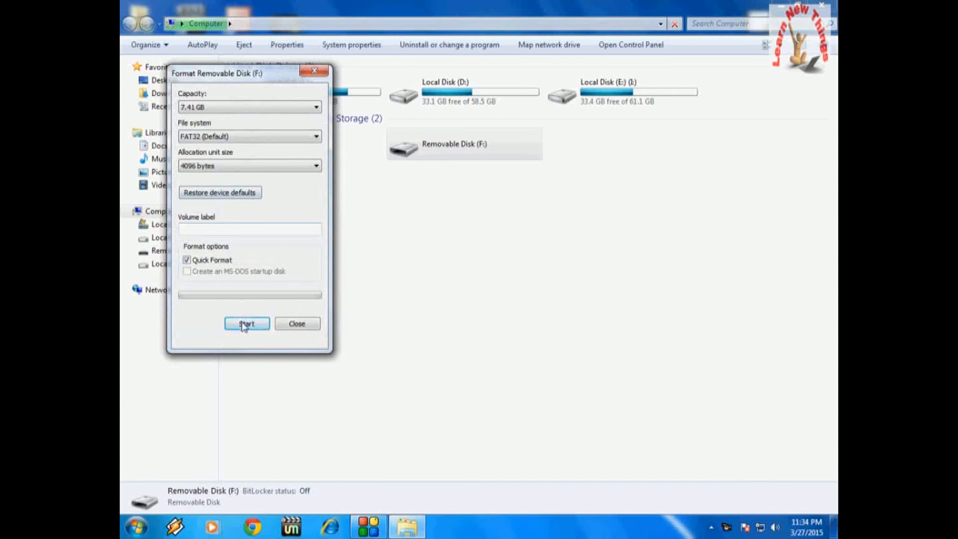
pyautogui.click(246, 324)
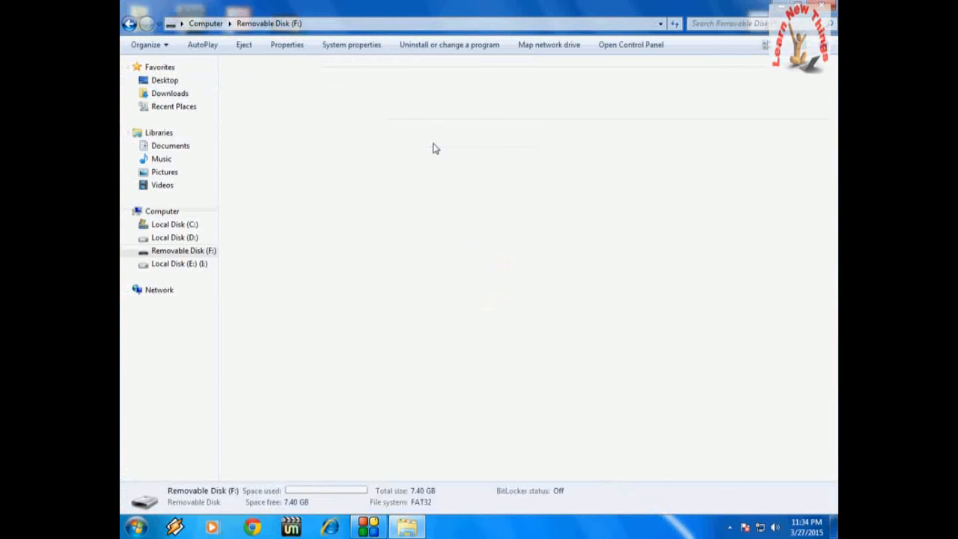
pyautogui.click(128, 23)
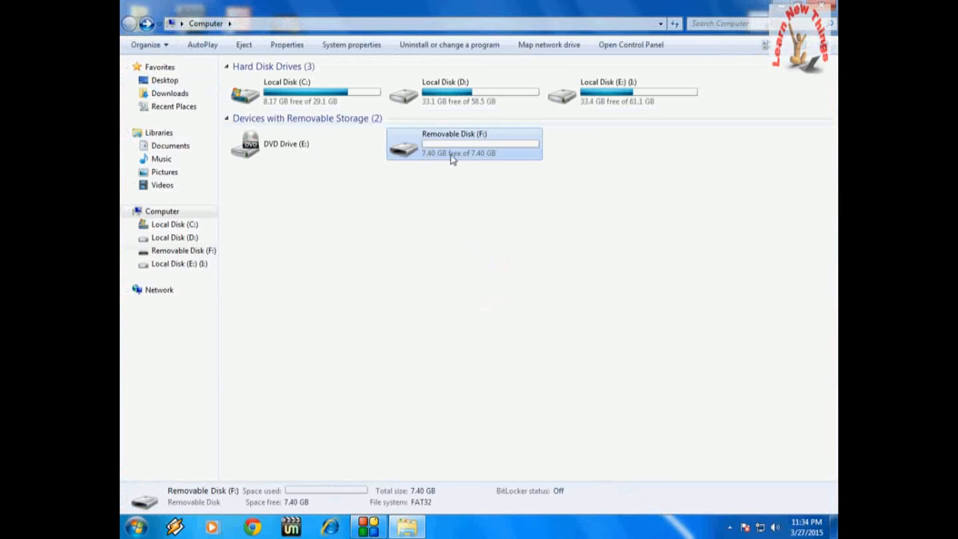